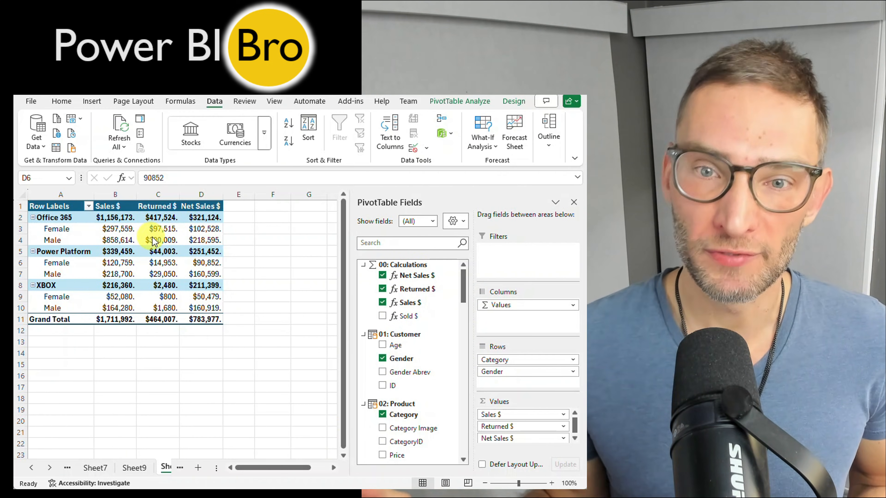
- Show Details on a Returned $ value hits the Calculations error; drill into Power Platform Female Net Sales $ instead
right_click(158, 240)
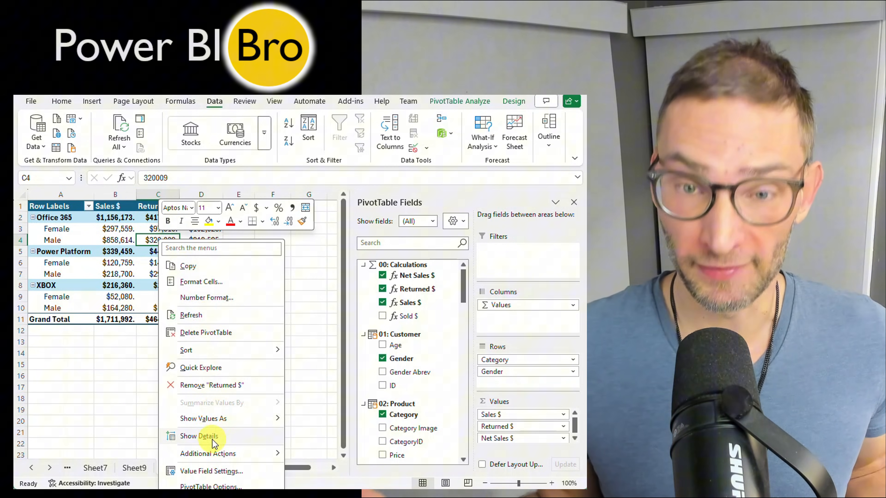
click(211, 437)
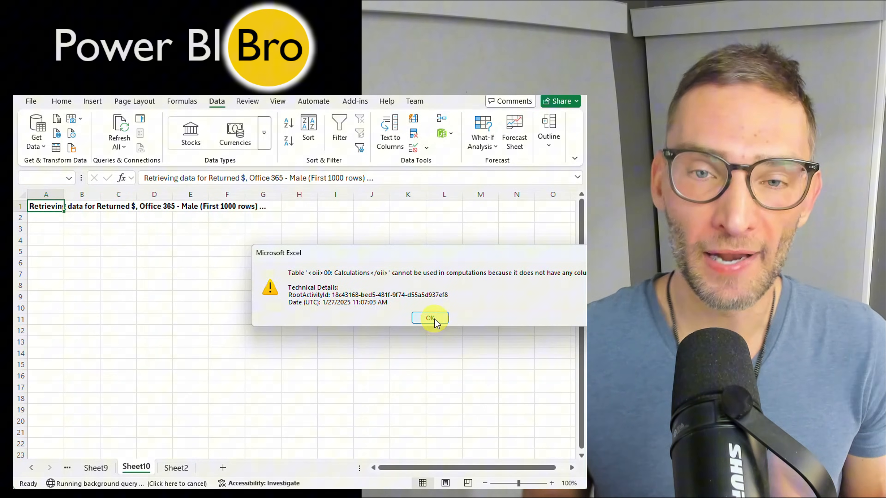
click(430, 318)
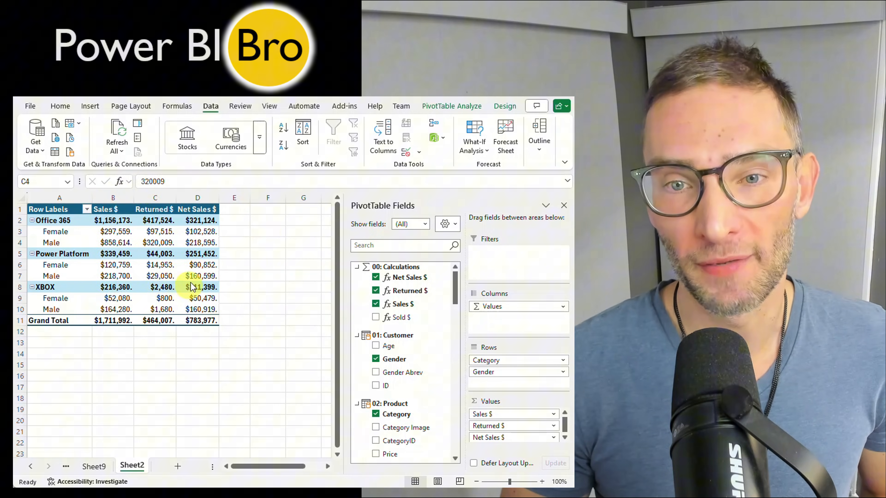
right_click(197, 265)
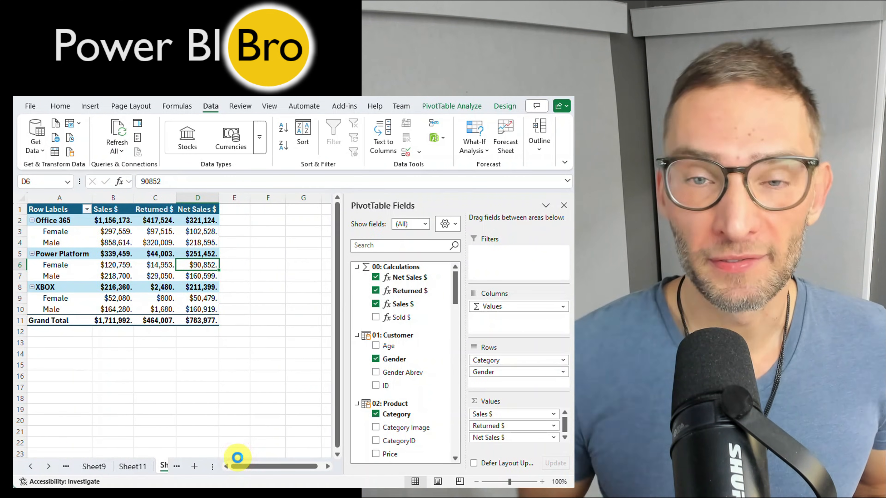
double_click(197, 265)
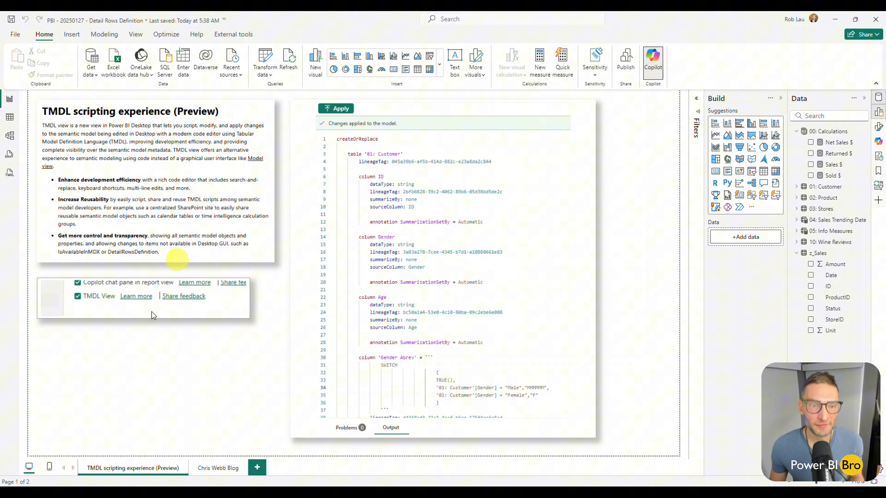
mouse_move(179, 365)
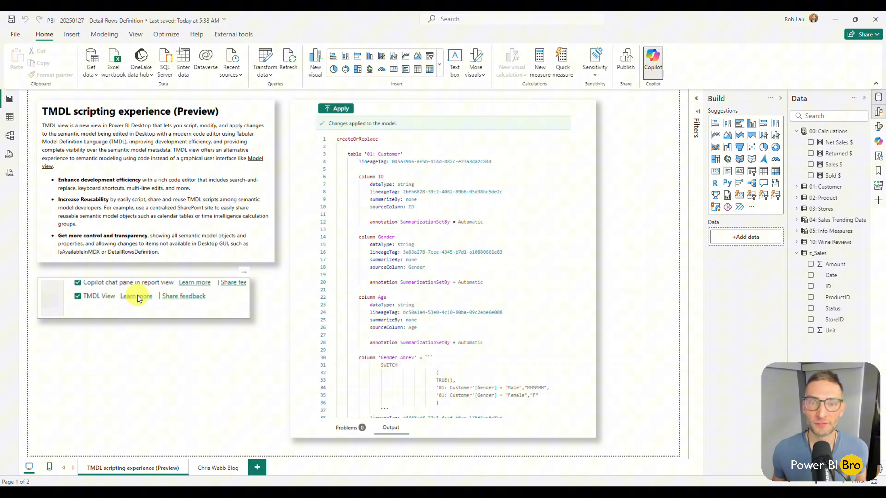
mouse_move(140, 293)
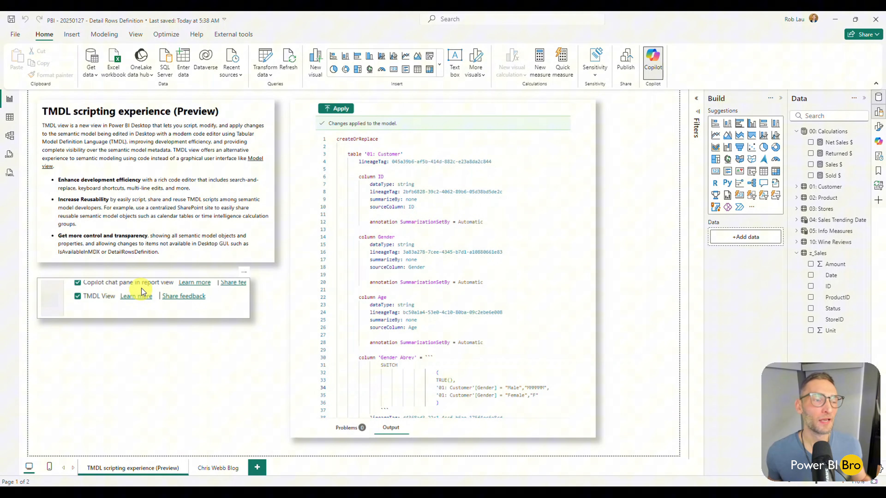
mouse_move(91, 309)
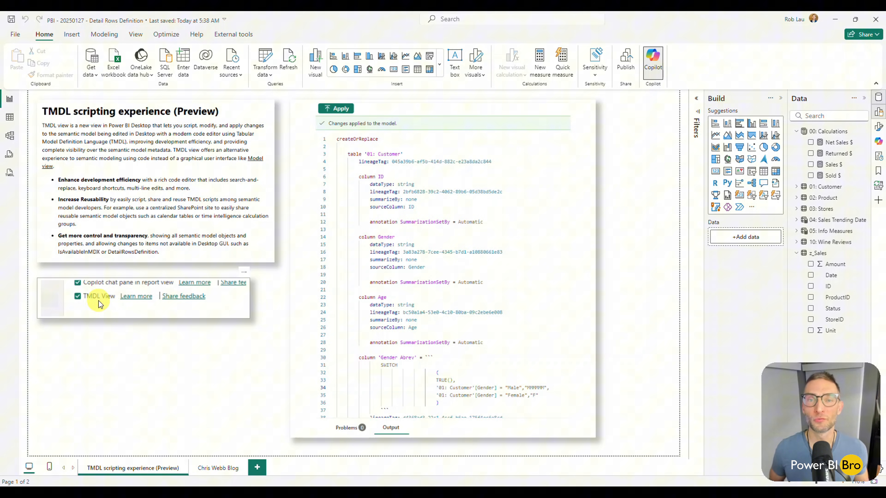
mouse_move(9, 173)
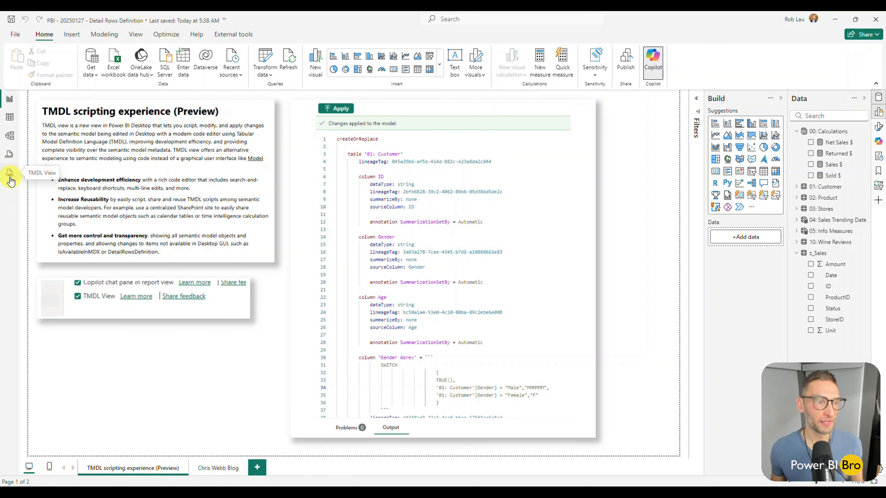
- View the Calculations TMDL script, then show the report page linking the Detail Rows Definition article
click(11, 175)
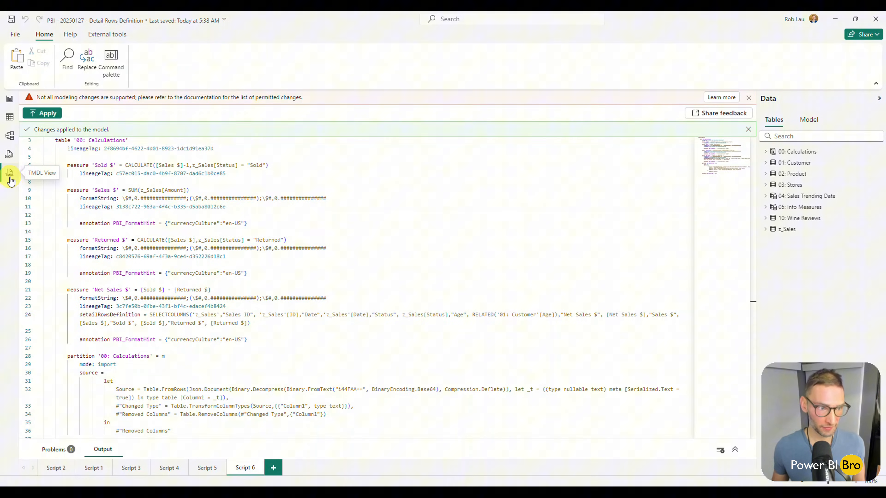
mouse_move(10, 108)
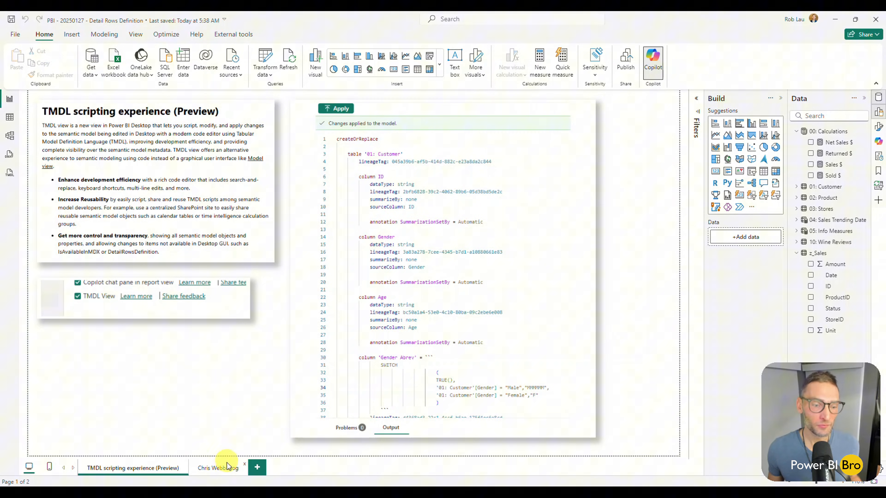
click(217, 467)
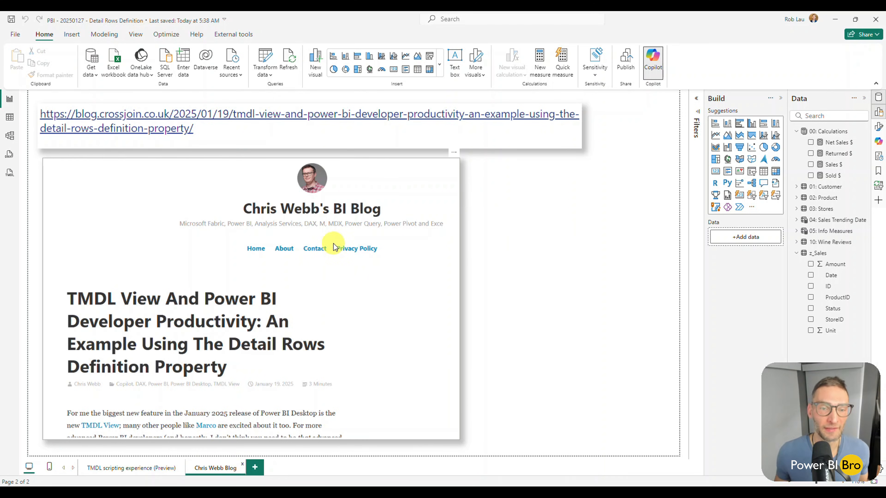
click(131, 468)
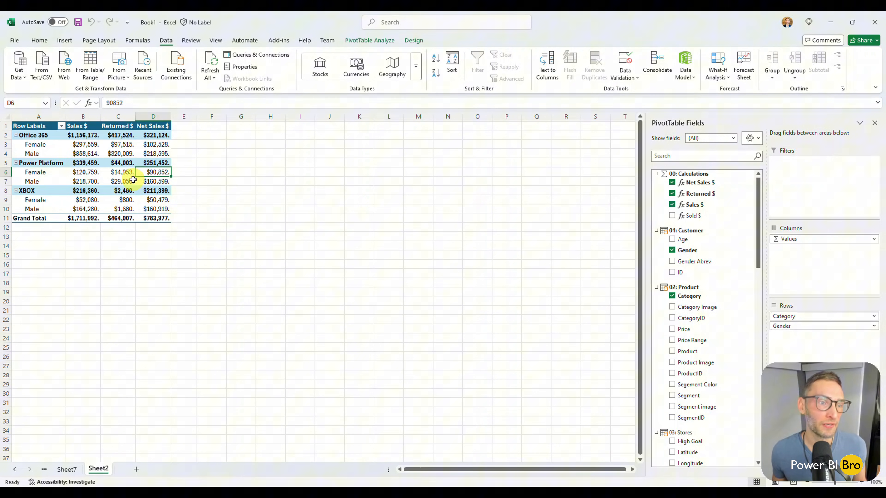
- Show Details on Power Platform Female Returned $ errors; drilling Net Sales $ produces a detail-row sheet
right_click(119, 171)
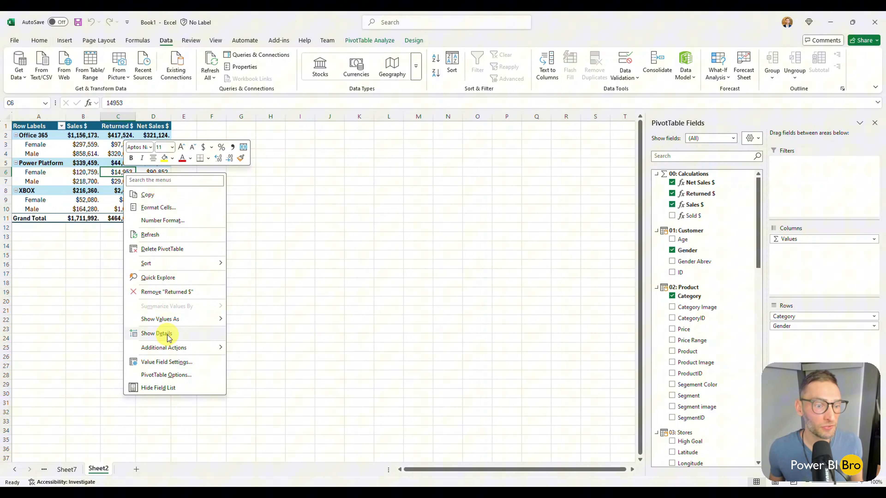
click(156, 333)
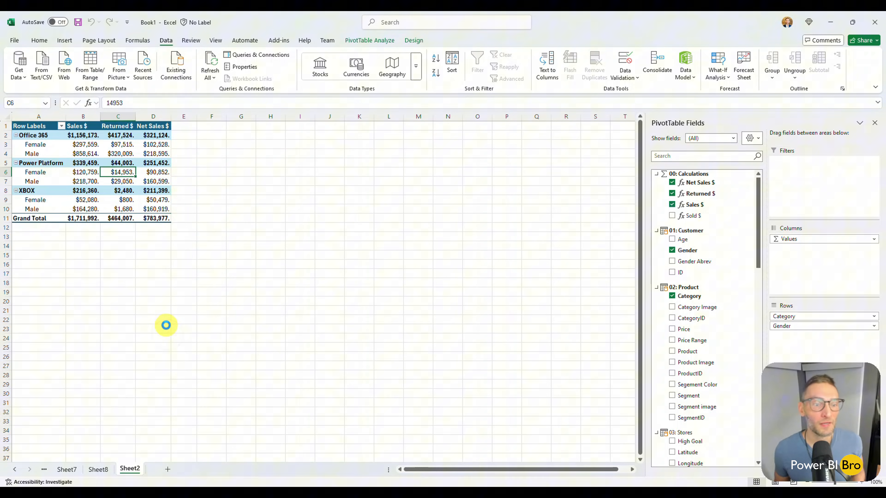
double_click(118, 172)
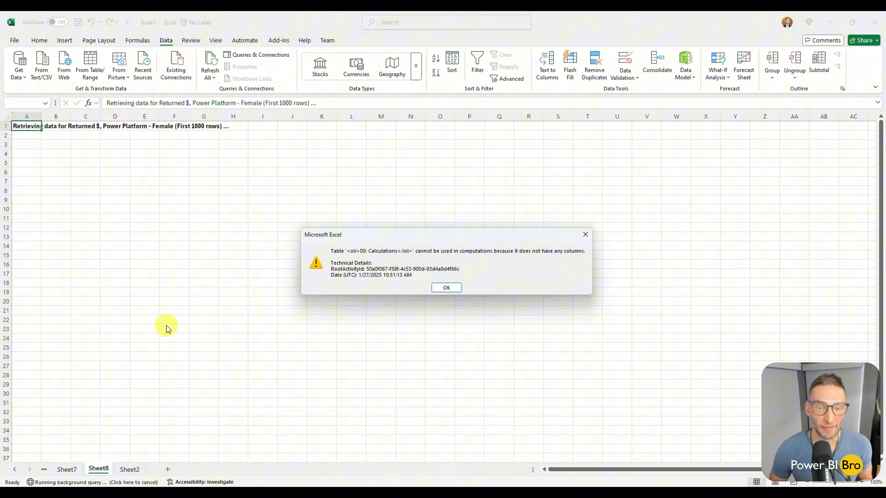
mouse_move(586, 235)
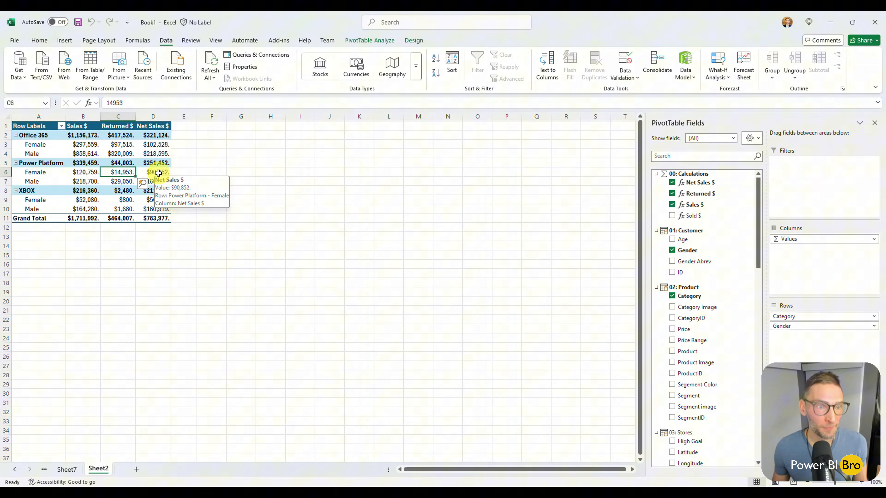
mouse_move(164, 172)
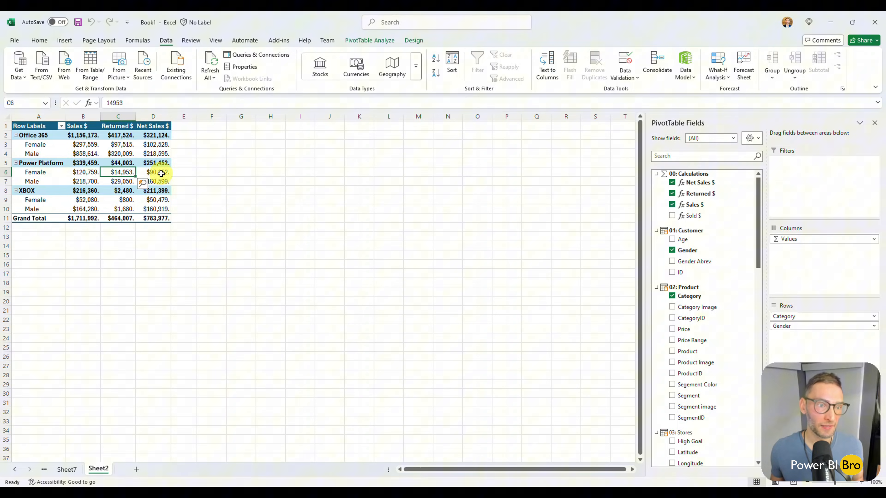
right_click(154, 171)
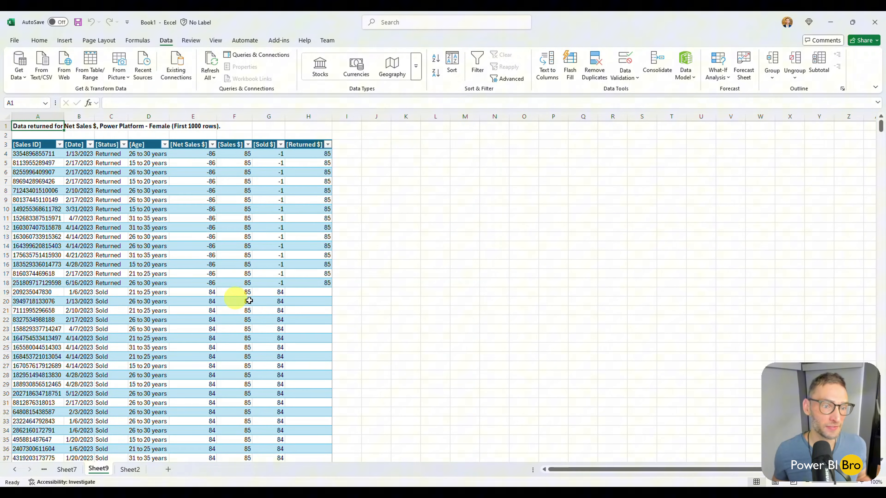
mouse_move(257, 210)
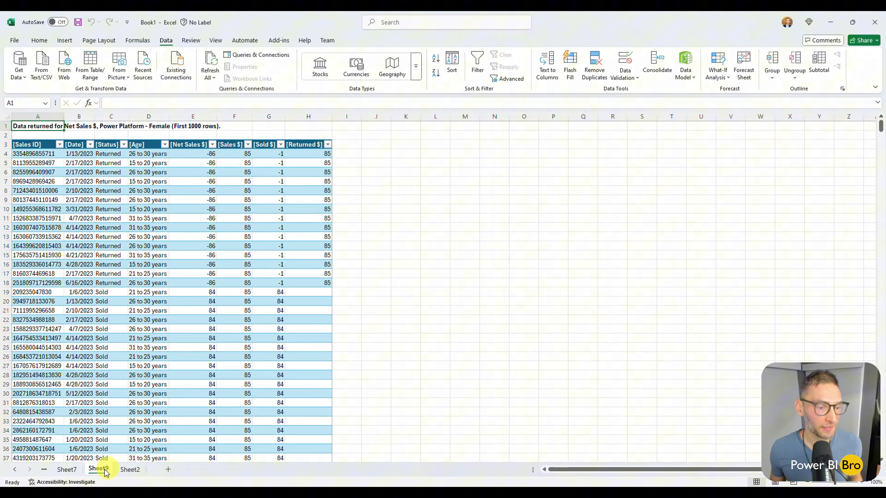
click(129, 470)
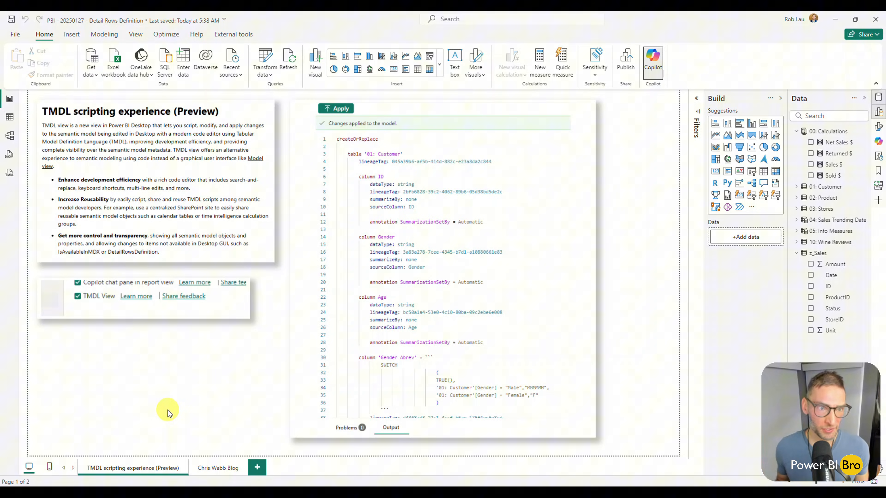
mouse_move(172, 404)
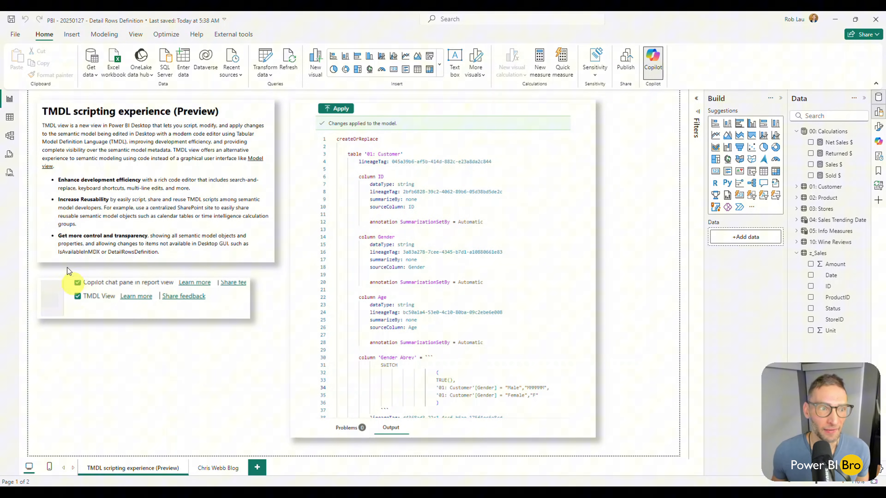
mouse_move(9, 137)
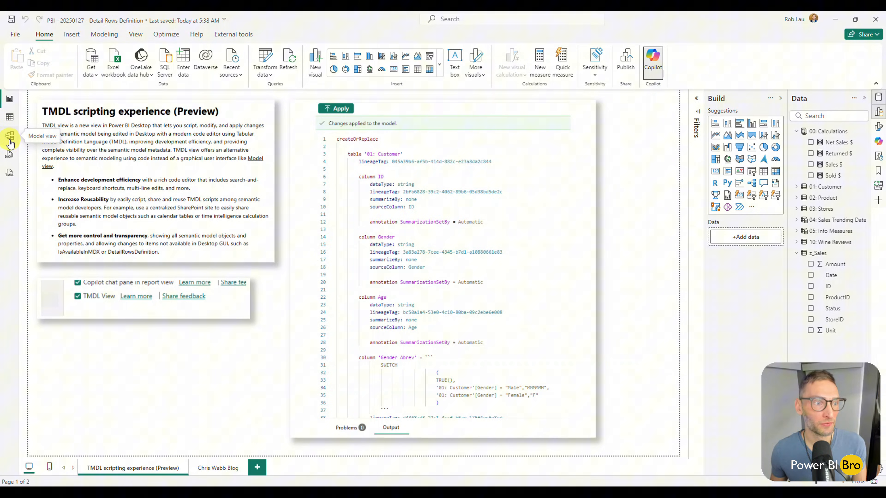
- Review the EVALUATE SELECTCOLUMNS query over z_Sales and its Sales ID, Date, Age, Status results
click(10, 154)
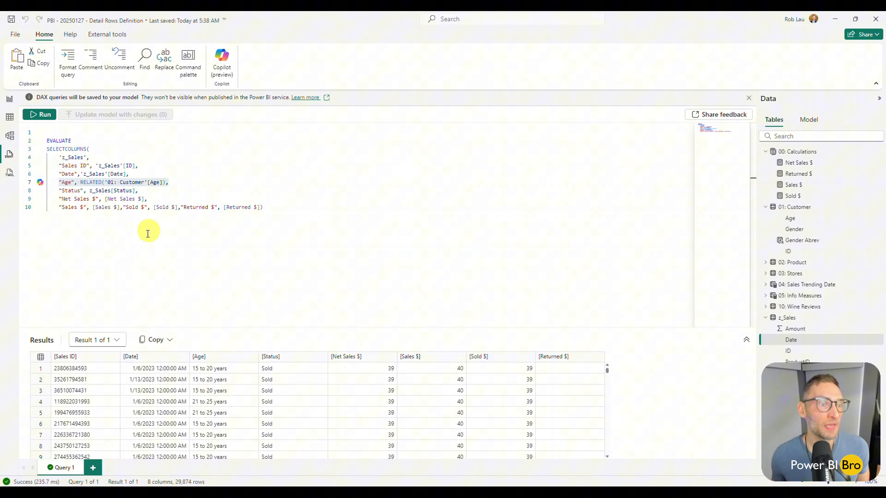
click(61, 153)
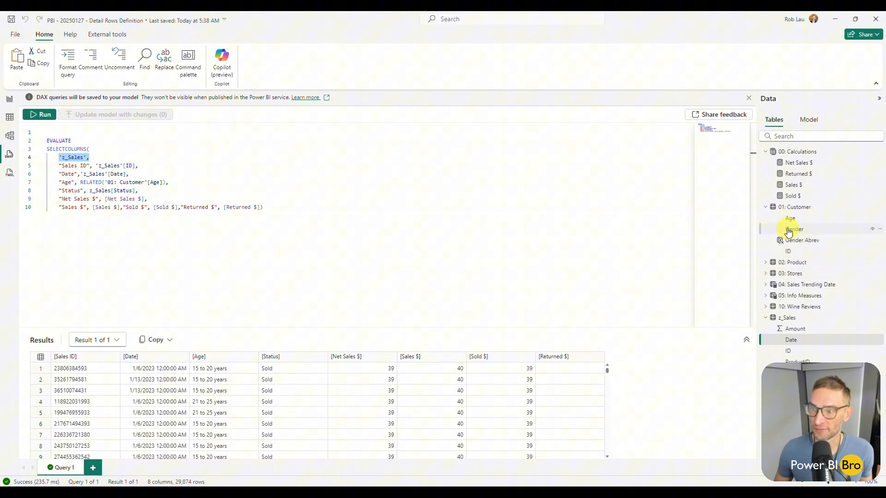
click(765, 207)
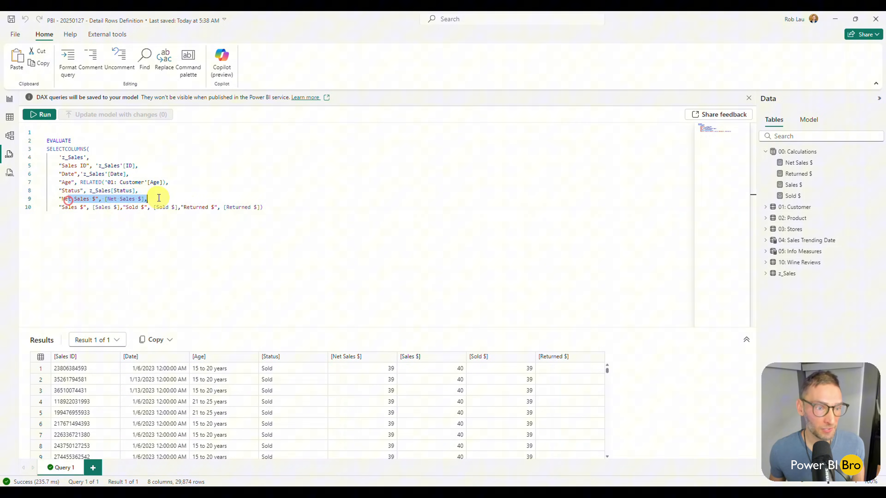
mouse_move(268, 266)
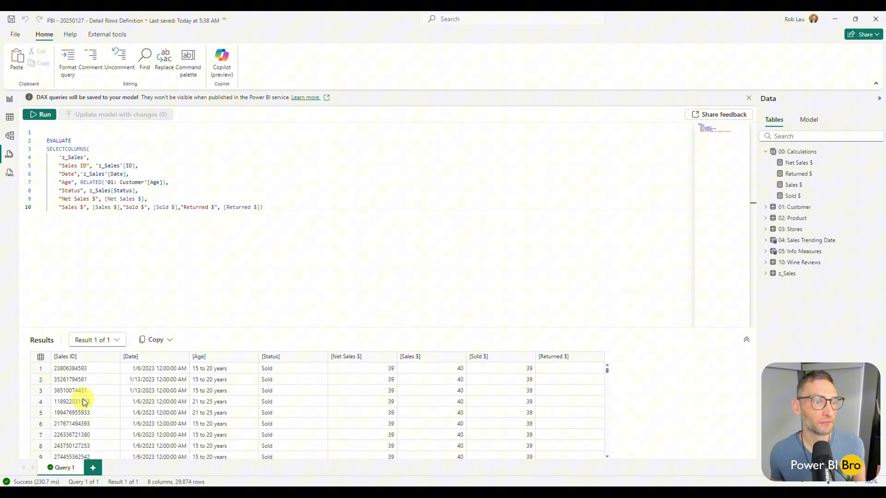
mouse_move(10, 172)
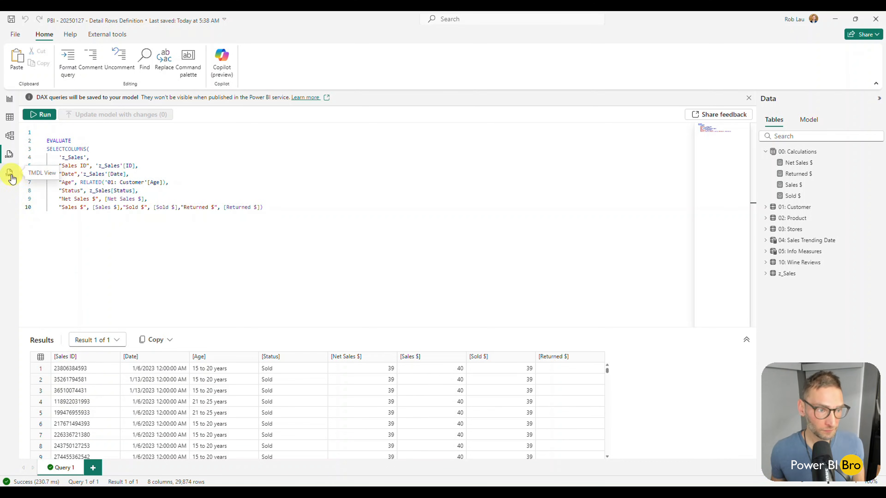
- Script the Calculations table in TMDL and start a detailRowsDefinition line under the 'Sales $' measure
click(11, 172)
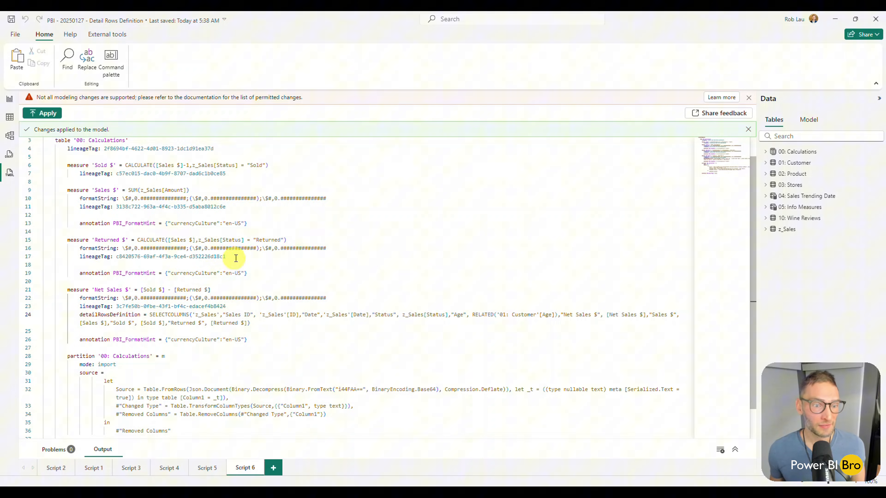
mouse_move(700, 184)
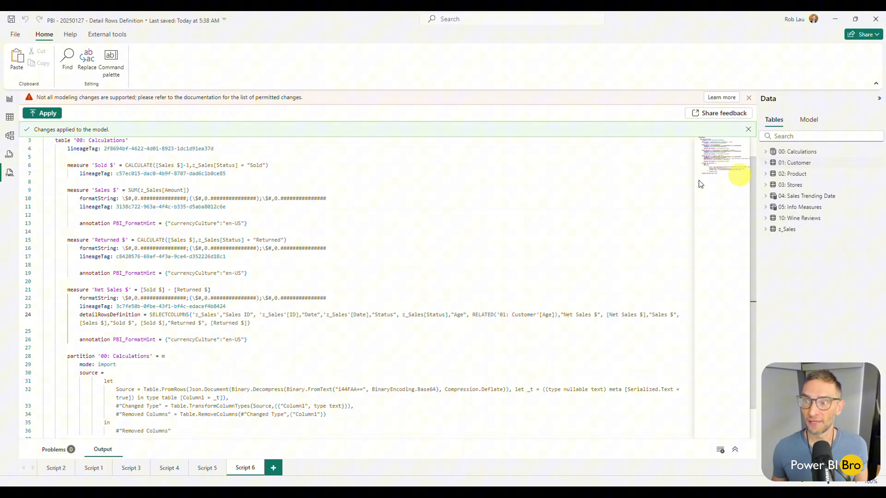
scroll(up, 3)
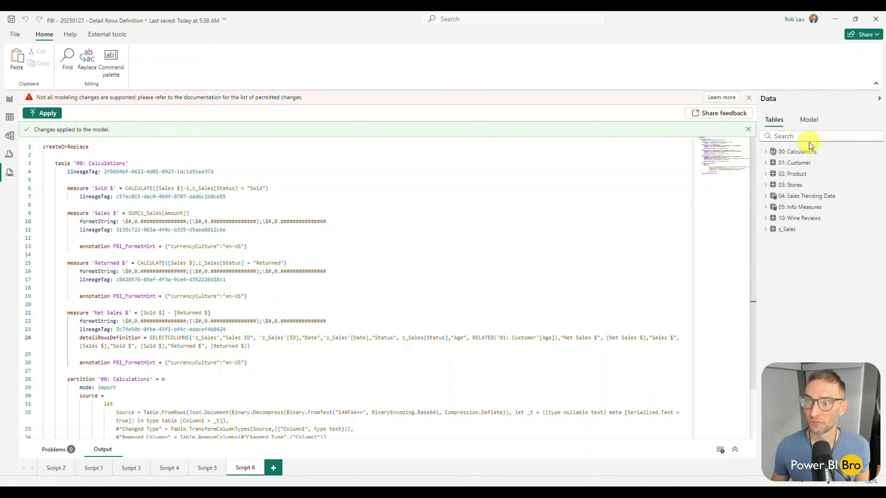
mouse_move(668, 208)
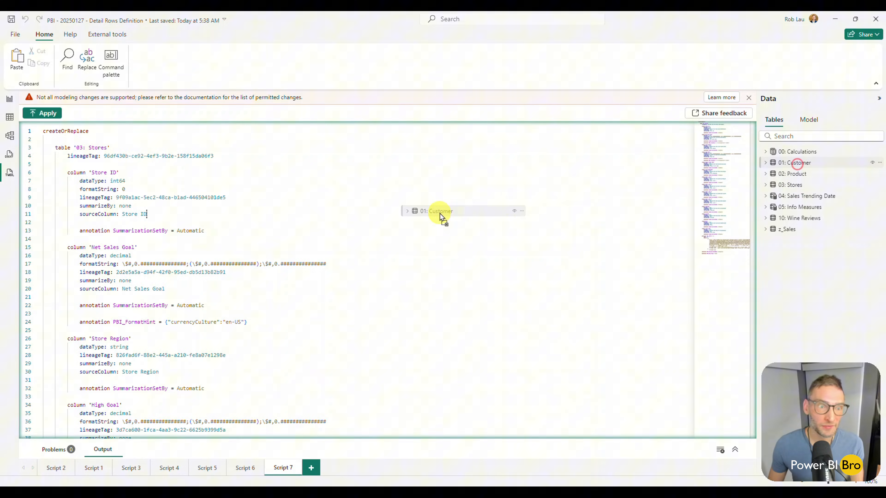
click(311, 468)
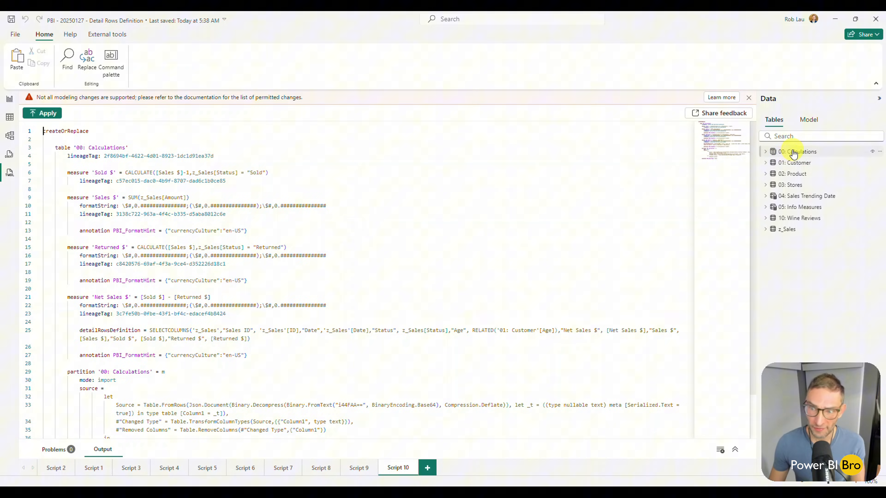
mouse_move(796, 151)
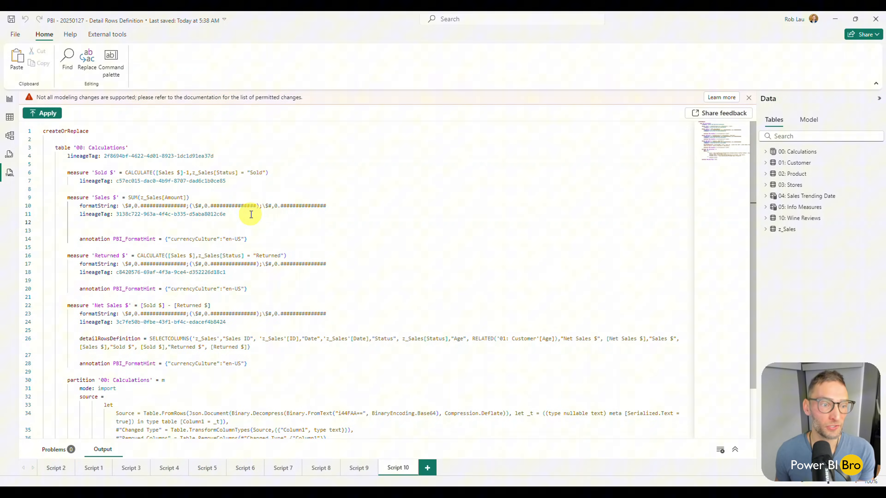
text(d)
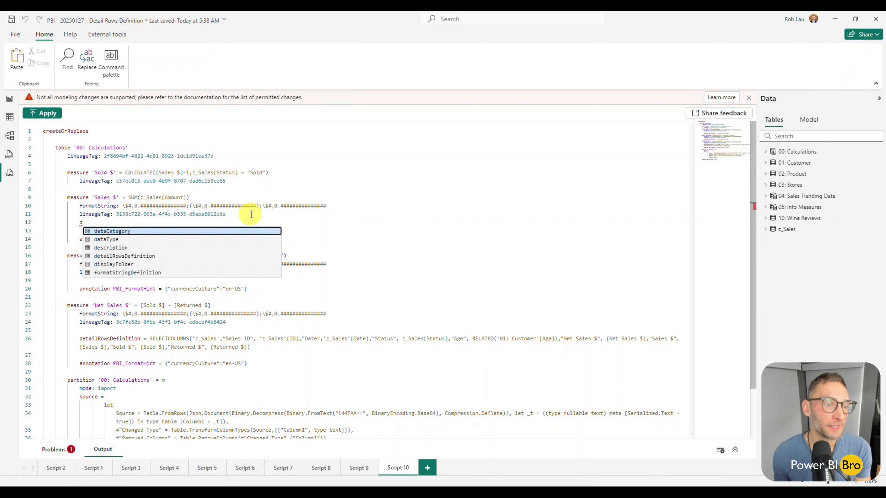
text(e)
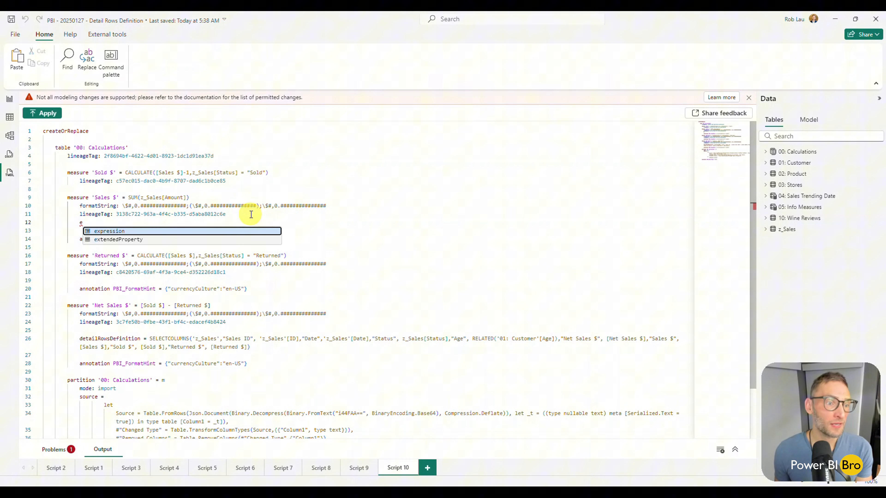
text(a)
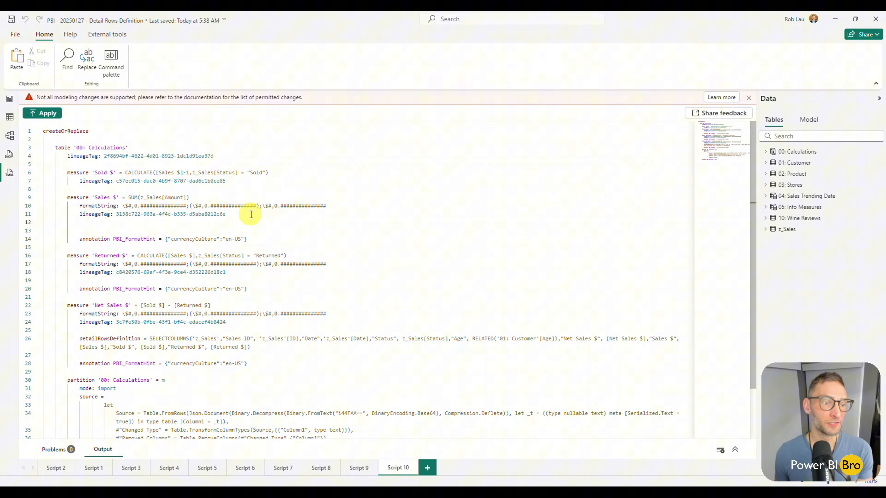
text(e)
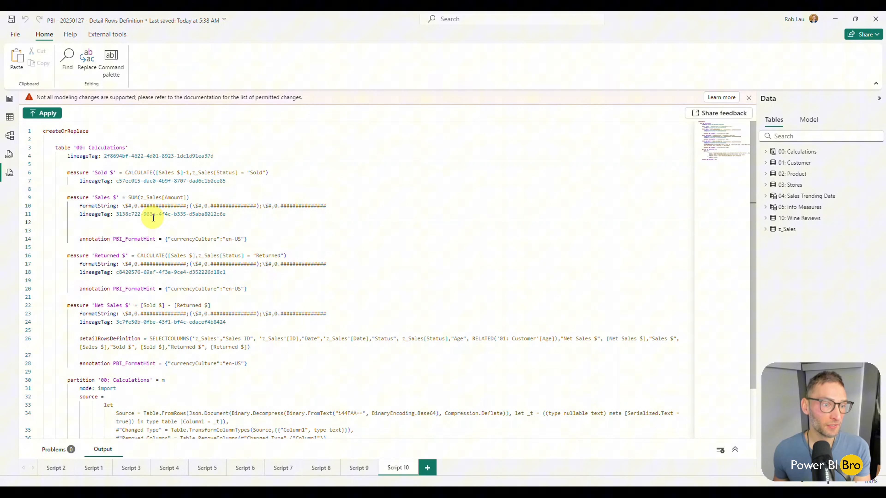
text(detailRowsDefinition)
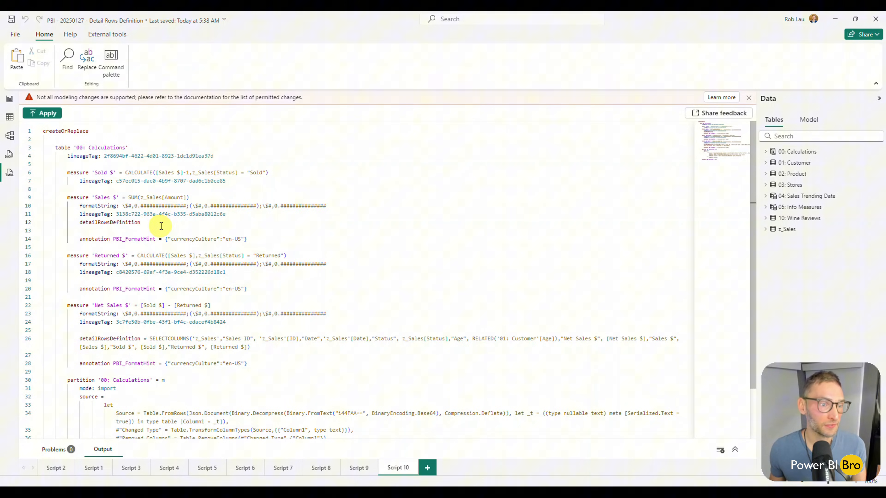
mouse_move(10, 157)
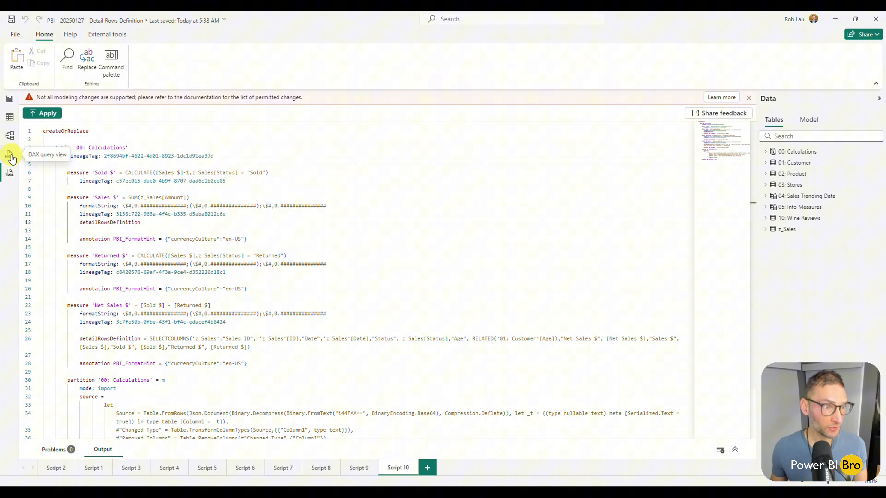
- Set Sales $ detailRowsDefinition to the SELECTCOLUMNS expression over z_Sales and apply it to the model
click(10, 155)
text( =)
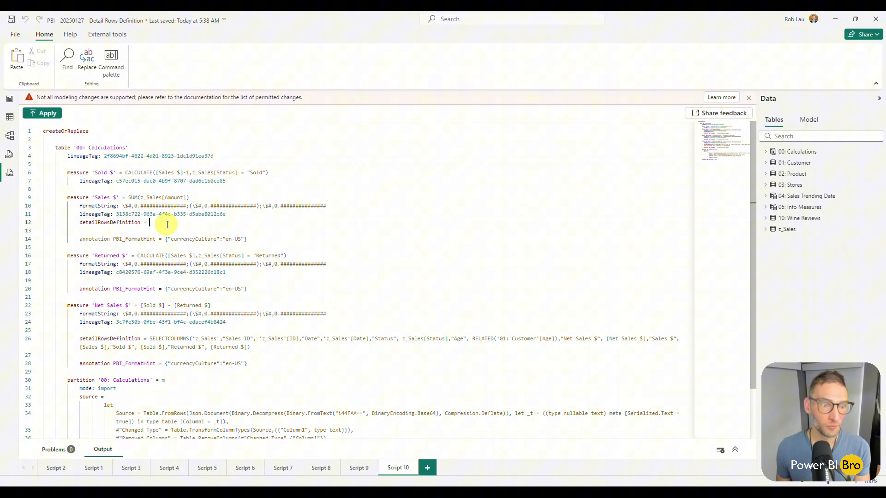
text(SELECTCOLUMNS()
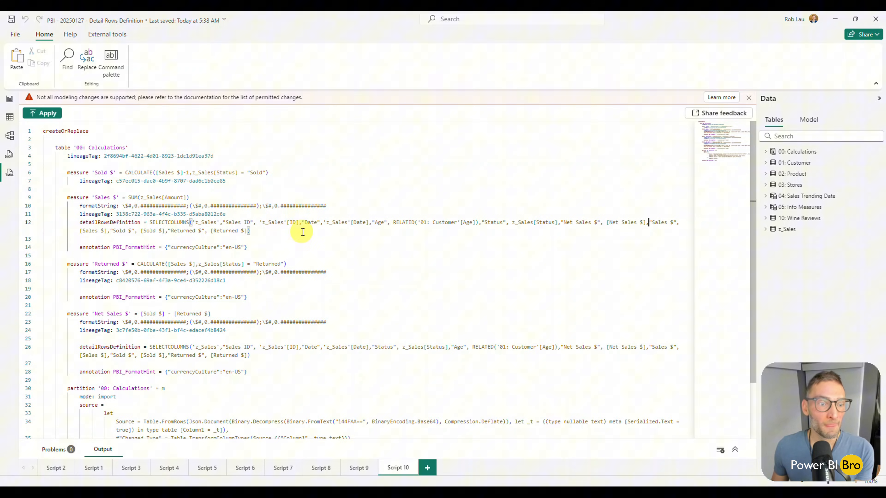
click(48, 113)
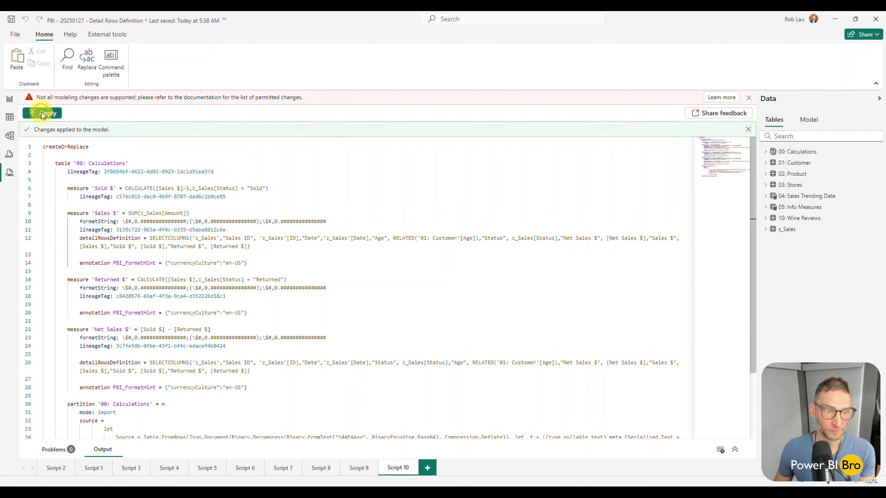
mouse_move(43, 114)
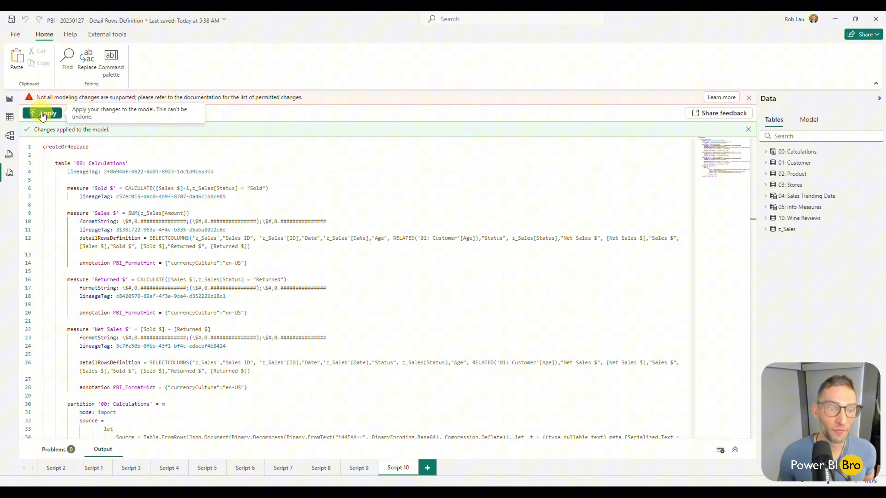
mouse_move(314, 230)
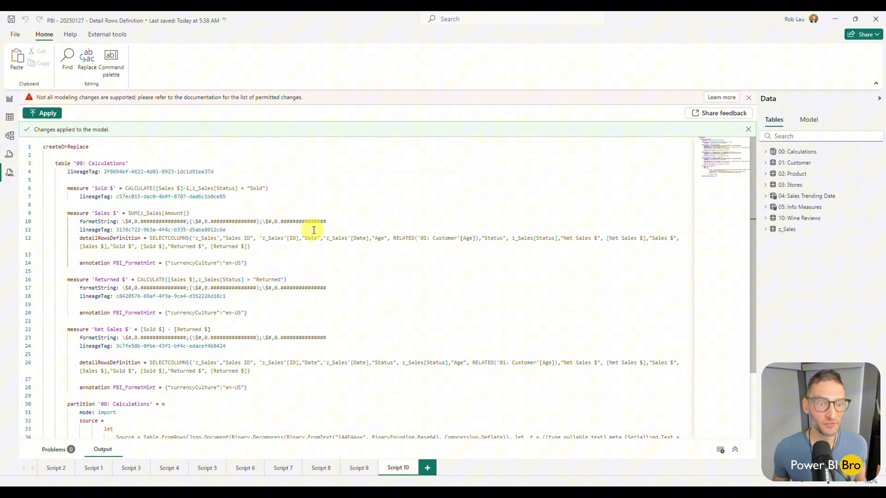